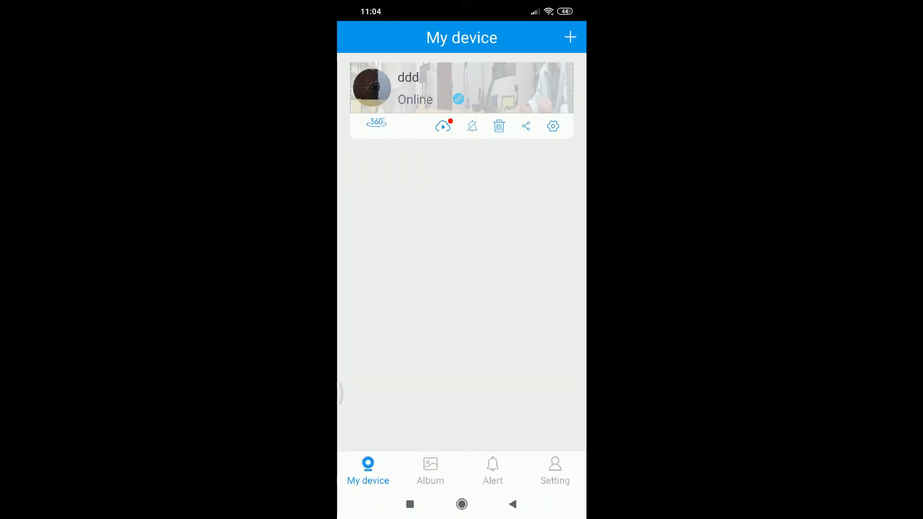
- View the camera's cloud storage offer and return to the device list
{"action": "left_click", "coordinate": [377, 122]}
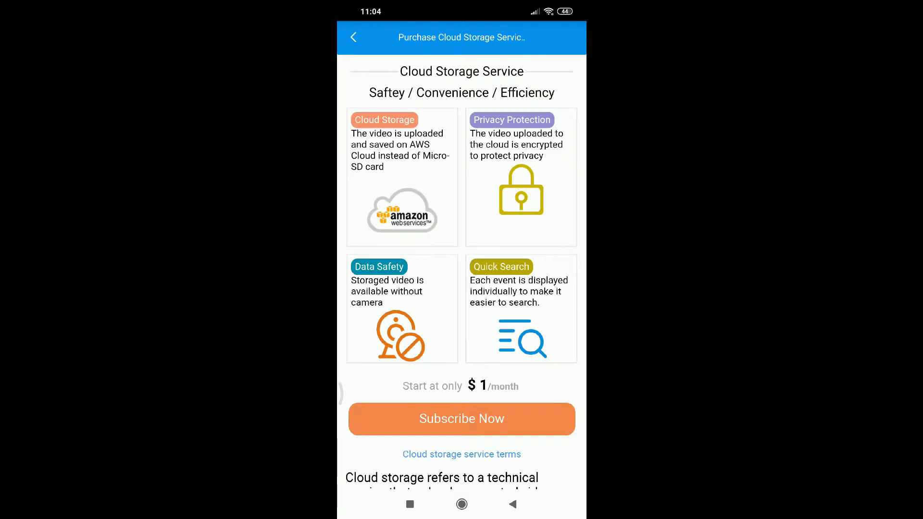
{"action": "scroll", "scroll_direction": "up", "scroll_amount": 3}
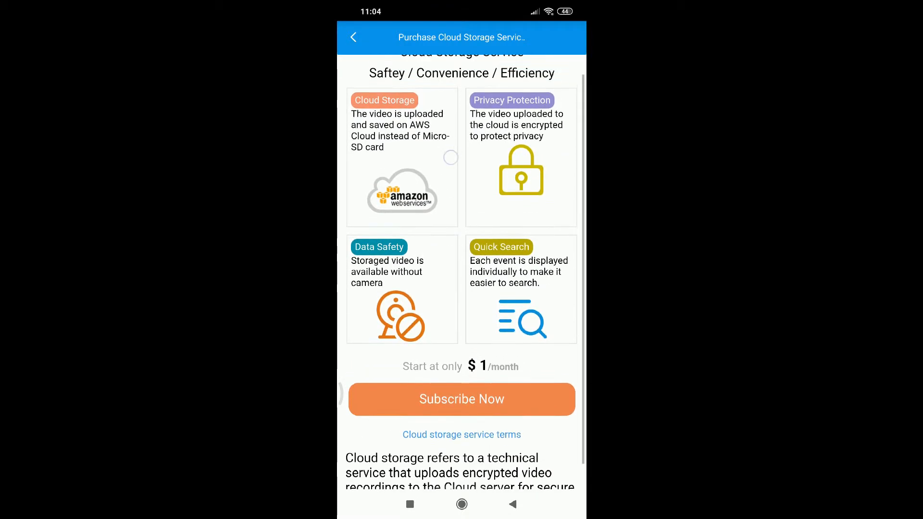
{"action": "scroll", "scroll_direction": "up", "scroll_amount": 3}
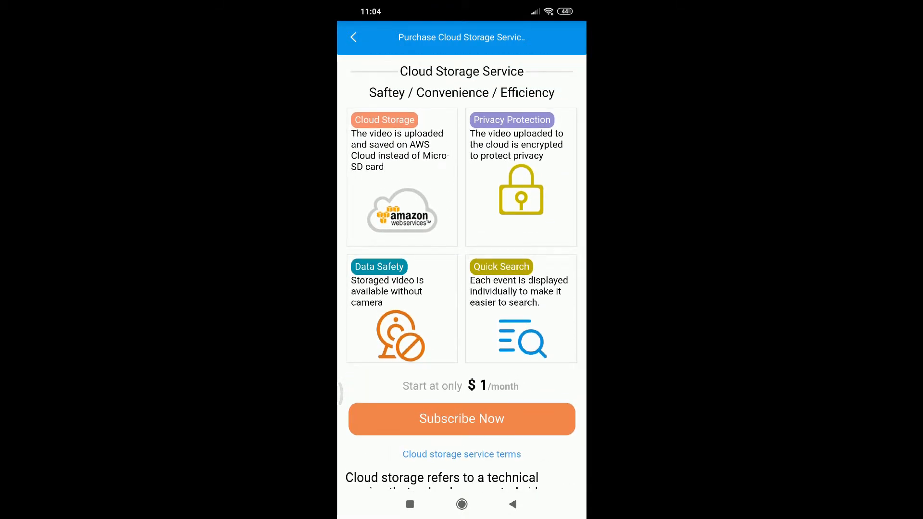
{"action": "left_click", "coordinate": [354, 38]}
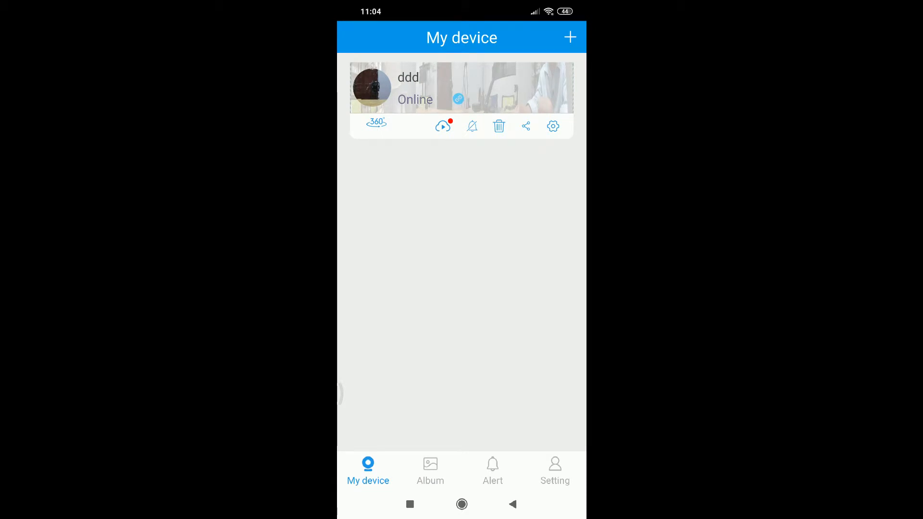
- View the navigation picture creation screen and the sound alert setting, returning each time
{"action": "left_click", "coordinate": [375, 121]}
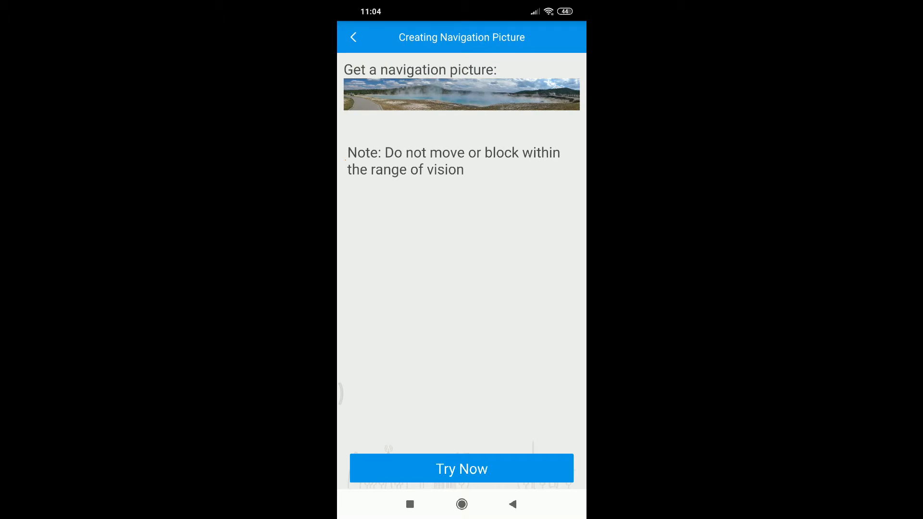
{"action": "left_click", "coordinate": [354, 38]}
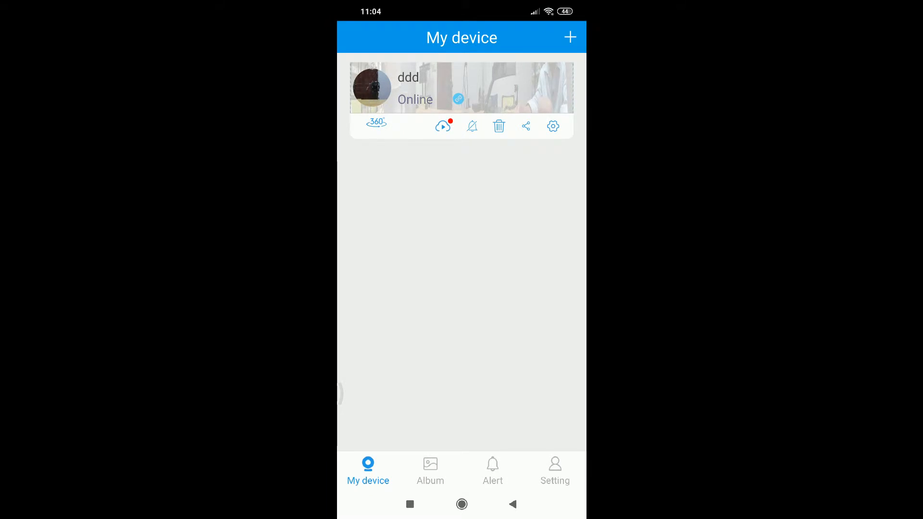
{"action": "left_click", "coordinate": [471, 126]}
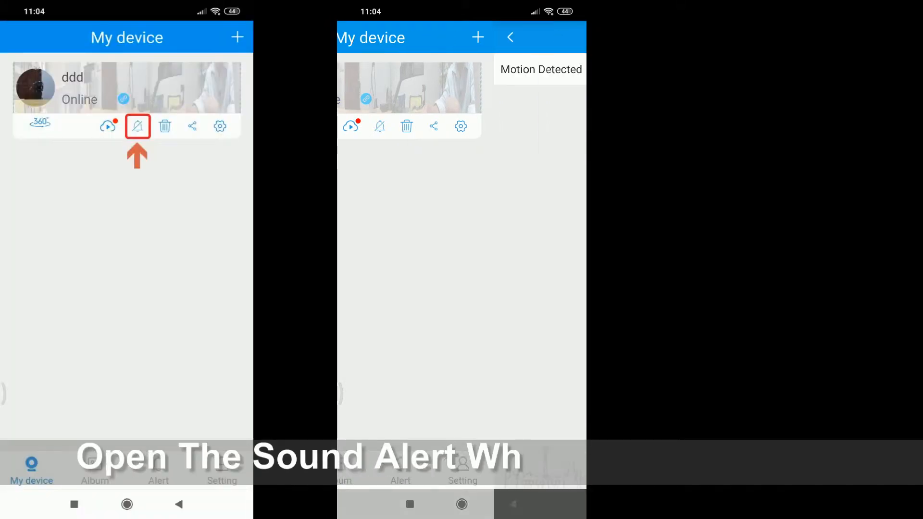
{"action": "left_click", "coordinate": [379, 125]}
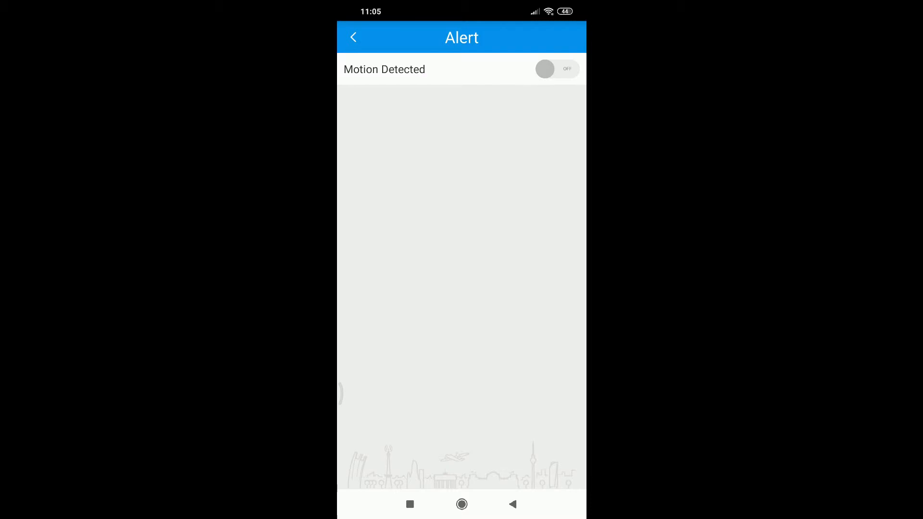
{"action": "left_click", "coordinate": [353, 38]}
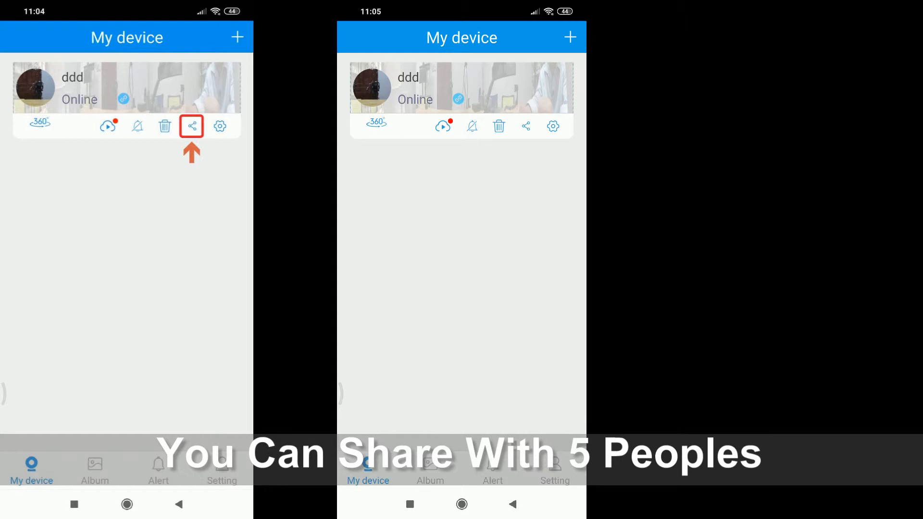
- View the camera sharing page and the album of saved pictures, returning to the device list
{"action": "left_click", "coordinate": [526, 126]}
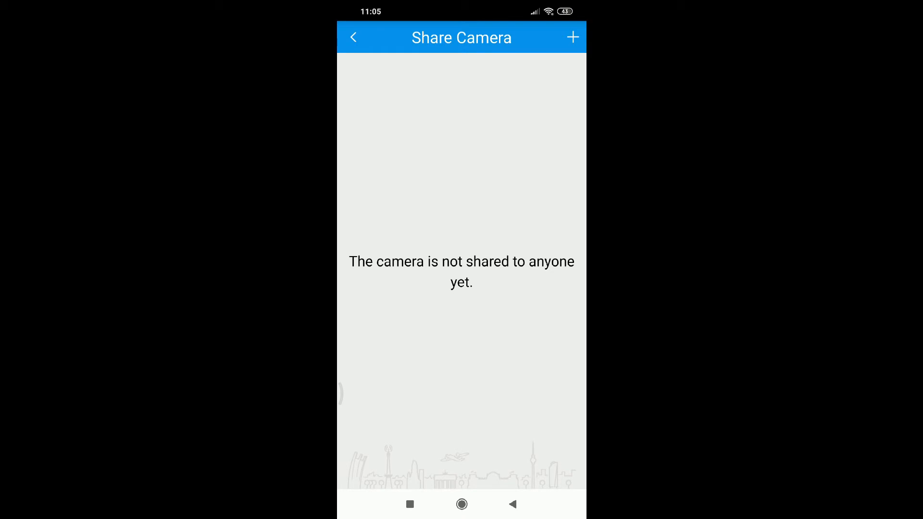
{"action": "left_click", "coordinate": [354, 37]}
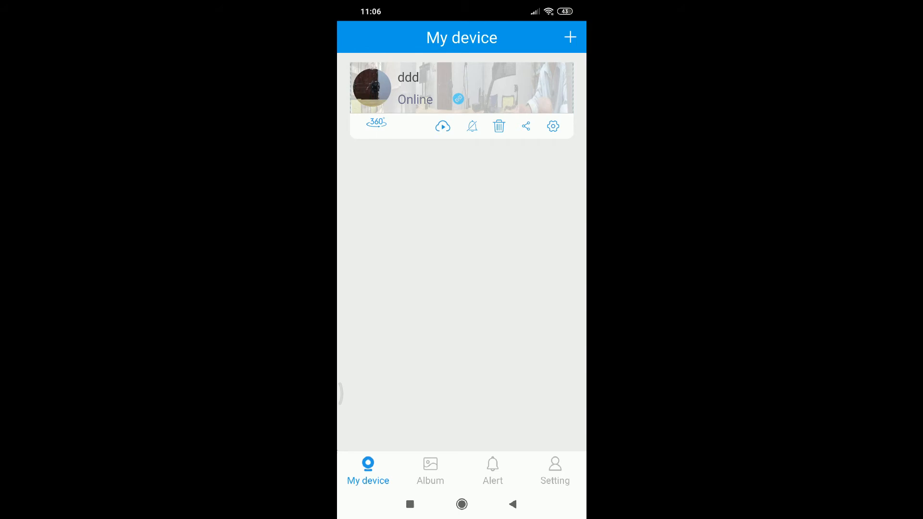
{"action": "left_click", "coordinate": [431, 471]}
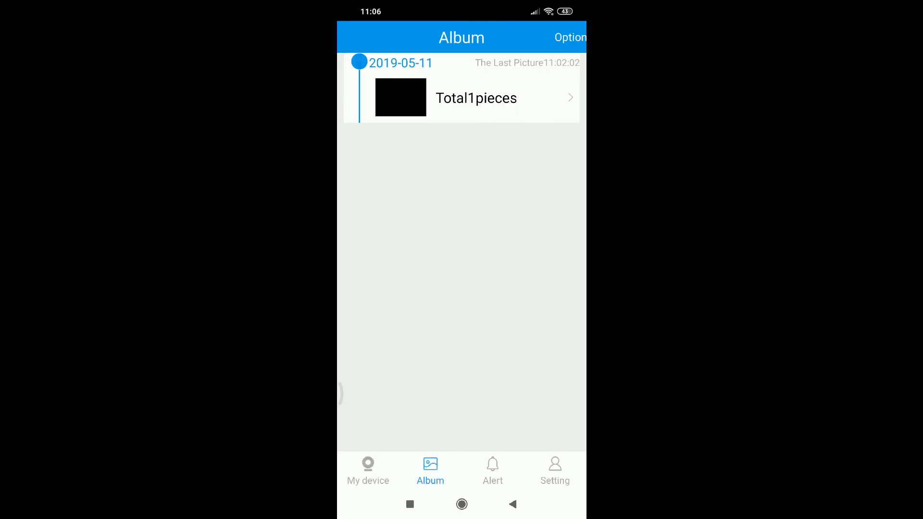
{"action": "left_click", "coordinate": [367, 471]}
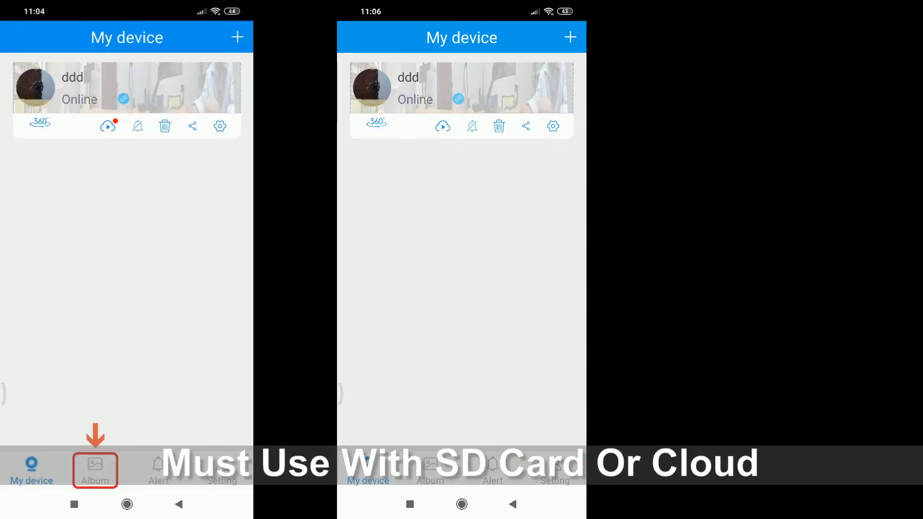
- View the empty alert list, then bring up the account settings menu from the bottom bar
{"action": "left_click", "coordinate": [158, 471]}
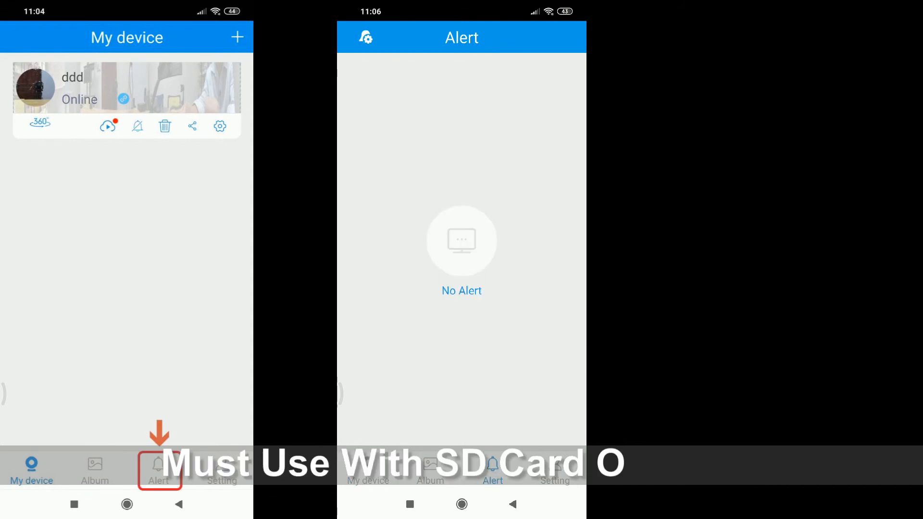
{"action": "left_click", "coordinate": [368, 471]}
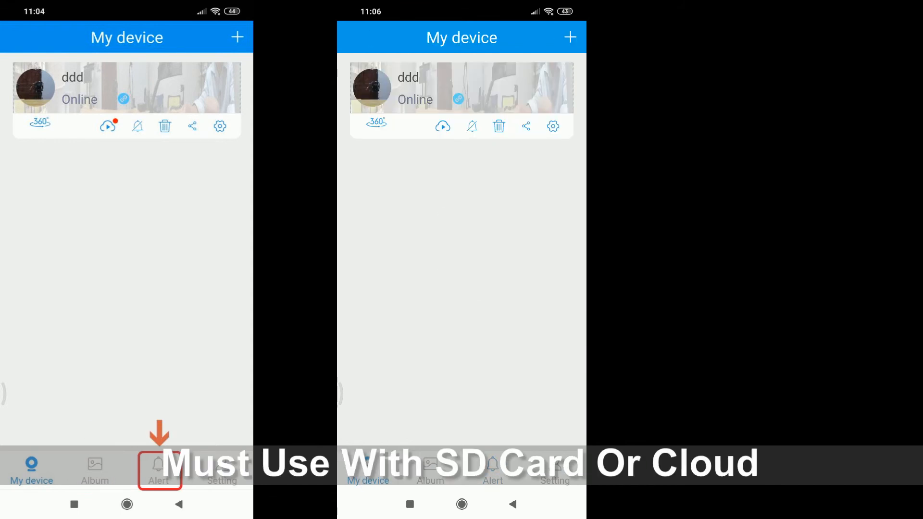
{"action": "left_click", "coordinate": [554, 471]}
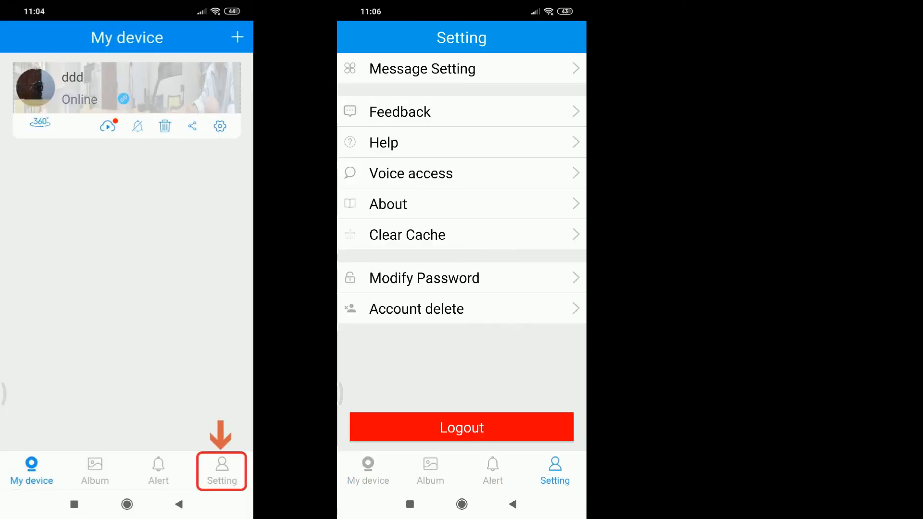